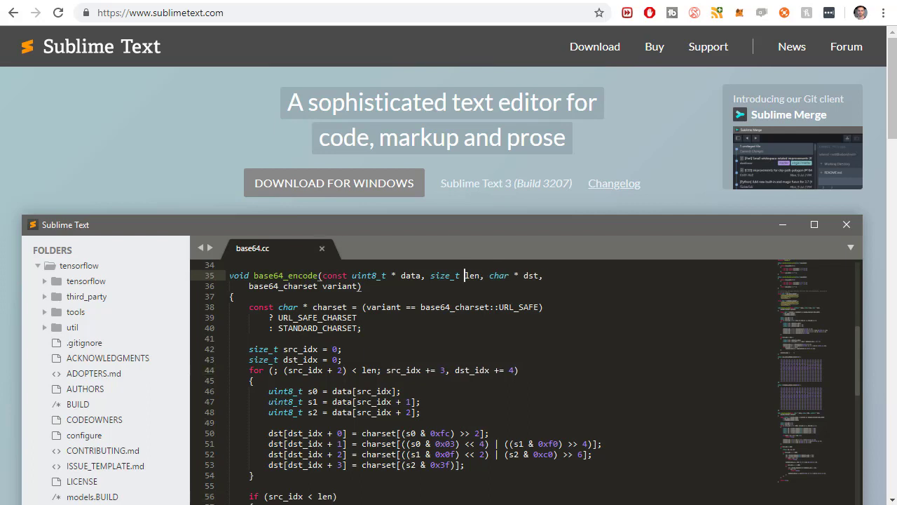
Step: Search the web for 'pycharm' and skim the PyCharm website in the browser
{"action": "type", "text": "g"}
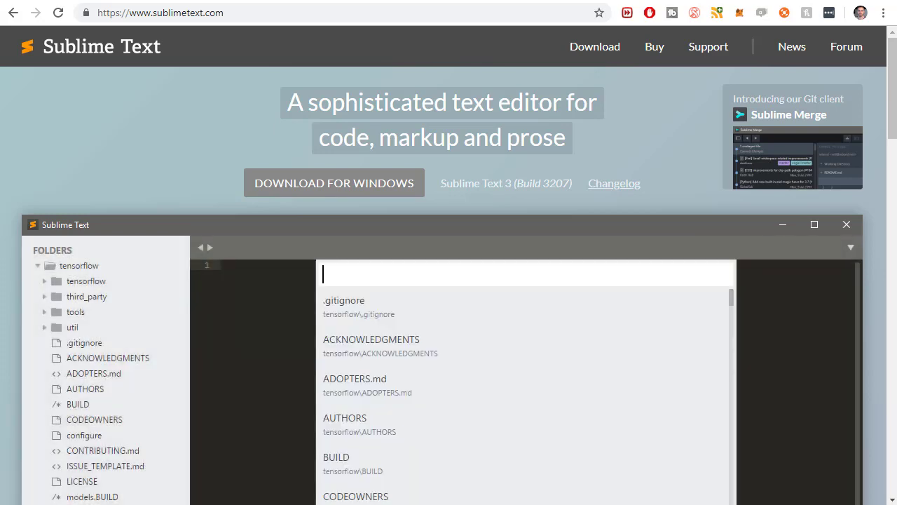
{"action": "type", "text": "xcc@:c"}
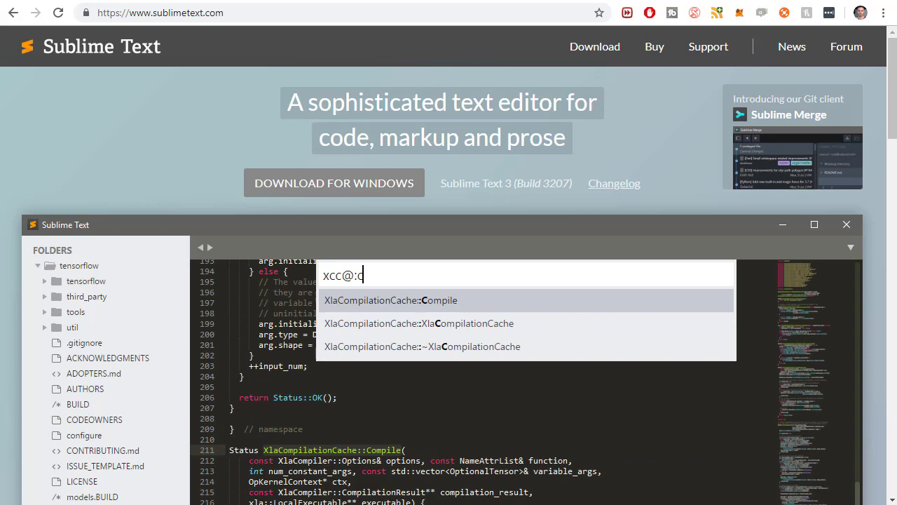
{"action": "left_click", "coordinate": [389, 300]}
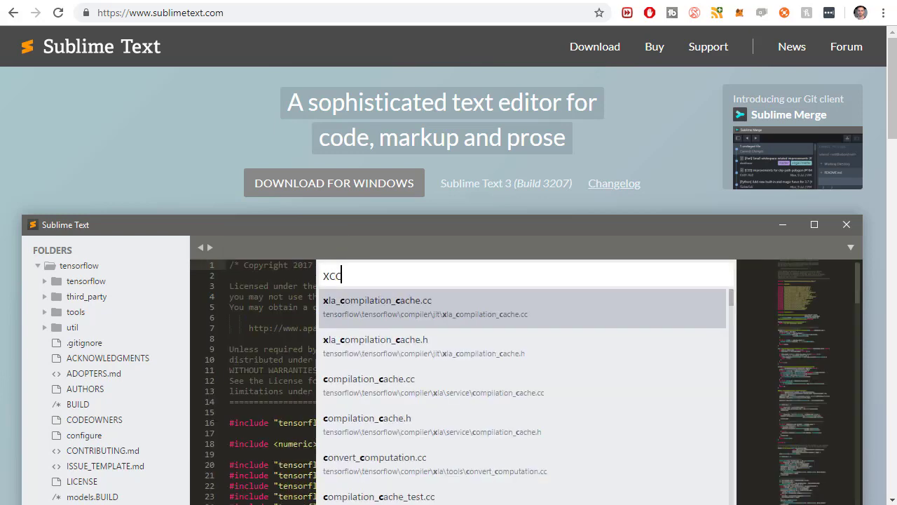
{"action": "left_click", "coordinate": [376, 300]}
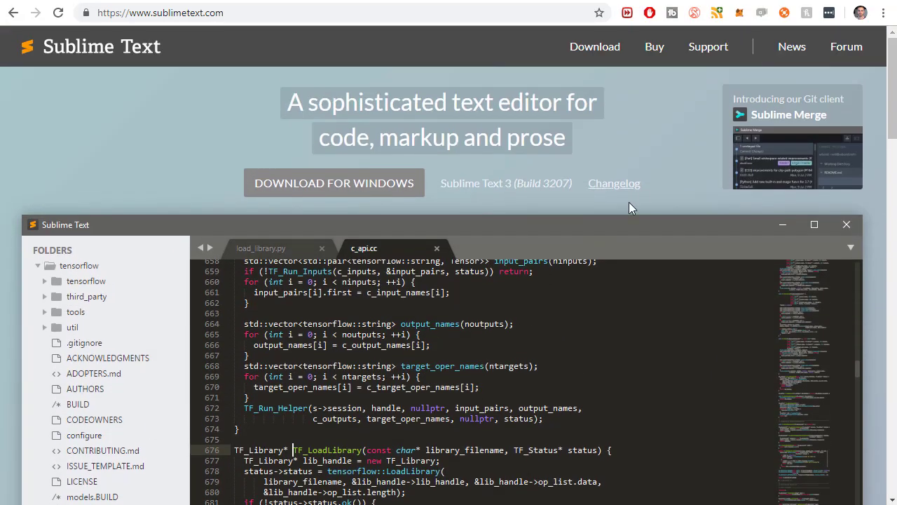
{"action": "left_click", "coordinate": [437, 248]}
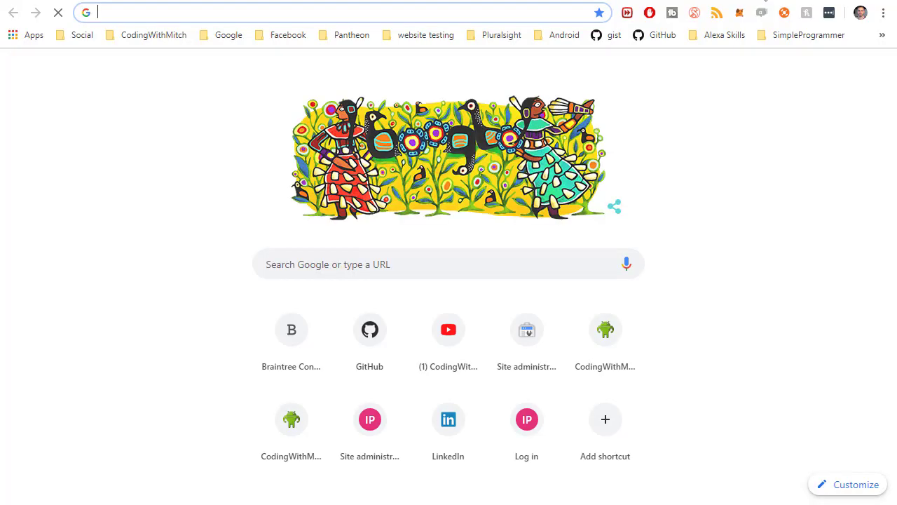
{"action": "type", "text": "pycharm&oq=pycharm&aqs=chrome..69i57j0l5.838j0j7&sourceid=chrome..."}
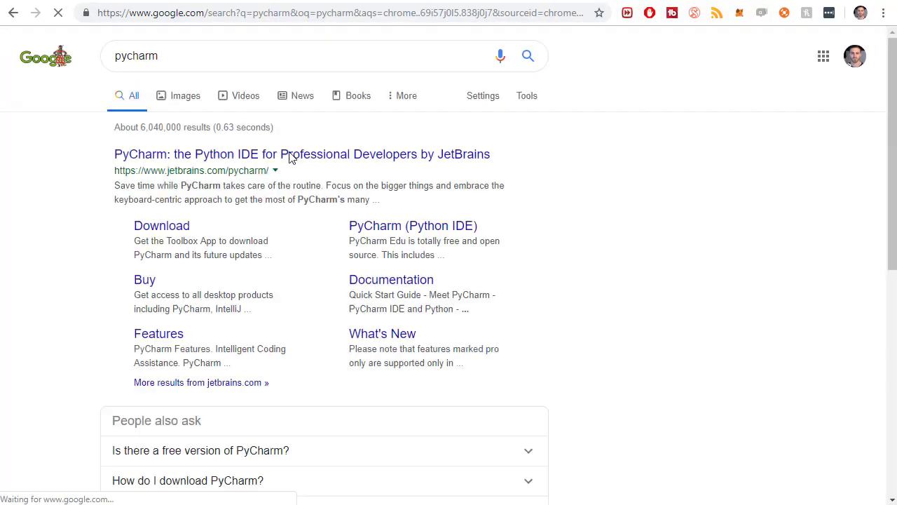
{"action": "left_click", "coordinate": [303, 153]}
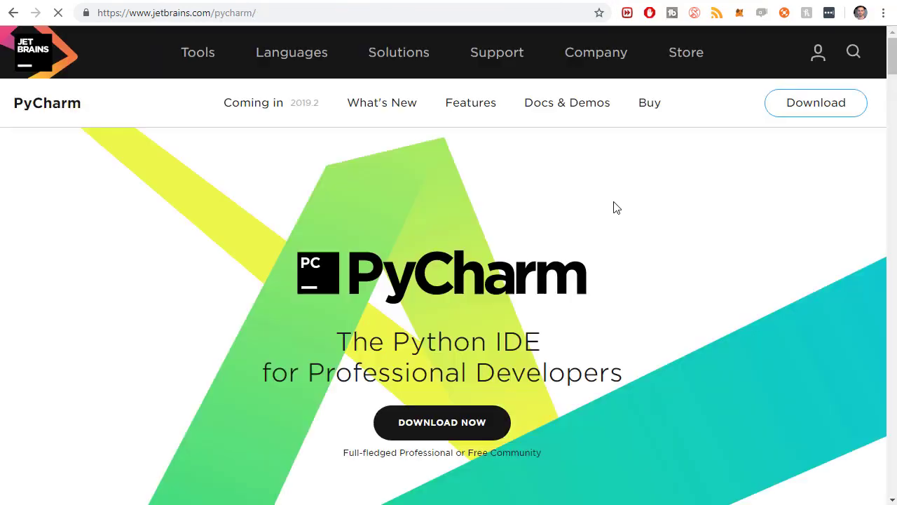
{"action": "scroll", "scroll_direction": "down", "scroll_amount": 3}
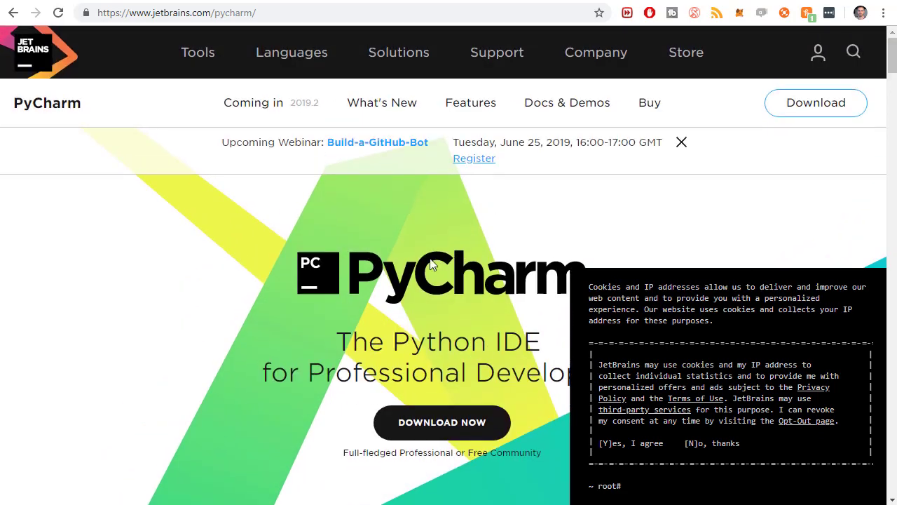
{"action": "scroll", "scroll_direction": "down", "scroll_amount": 3}
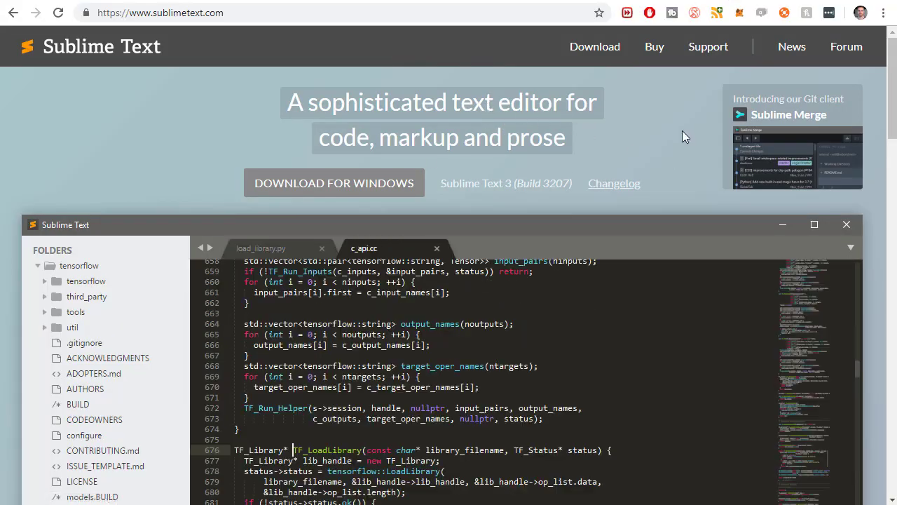
{"action": "left_click", "coordinate": [436, 248]}
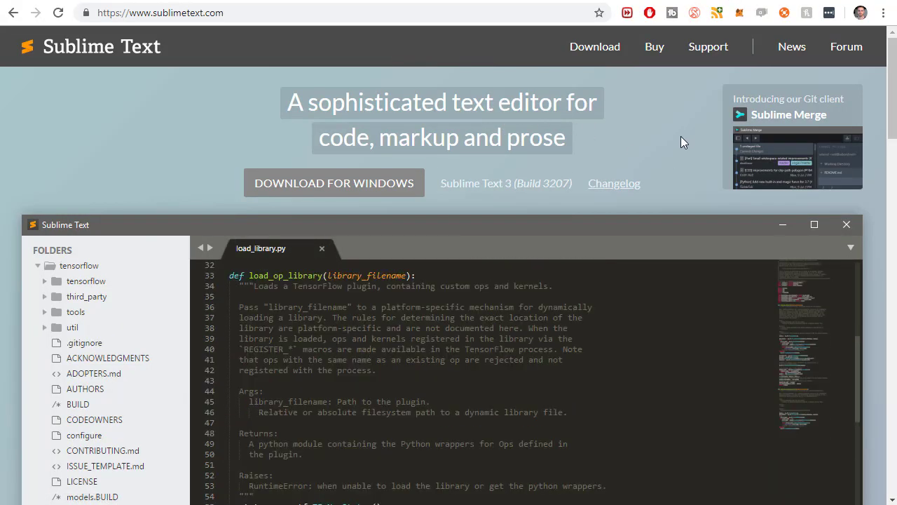
{"action": "mouse_move", "coordinate": [680, 165]}
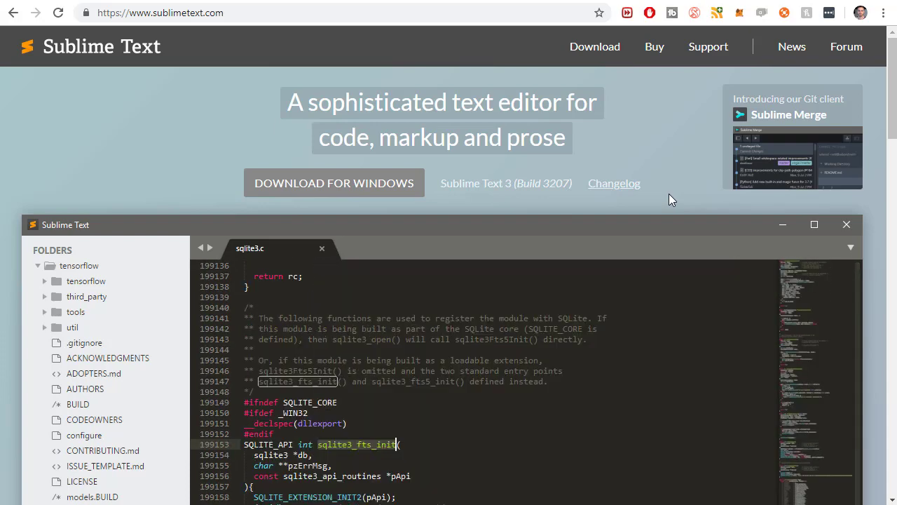
{"action": "mouse_move", "coordinate": [665, 77]}
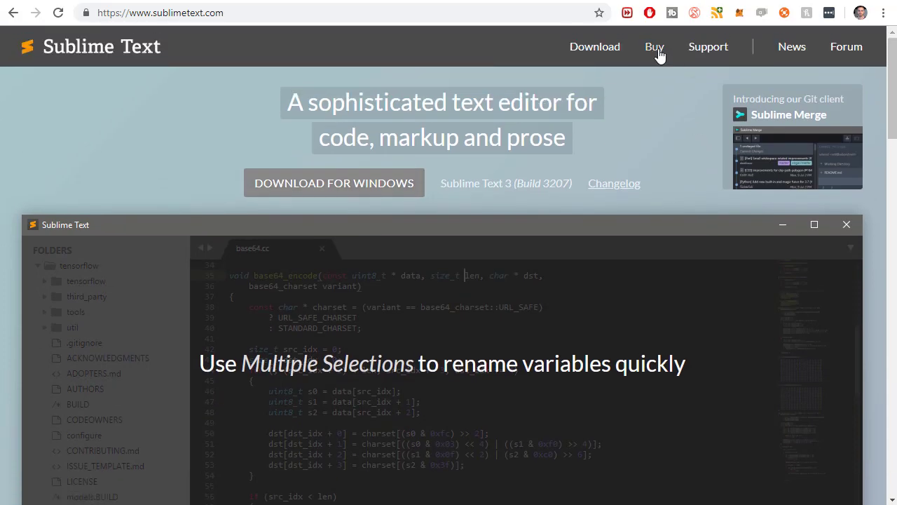
{"action": "left_click", "coordinate": [654, 47]}
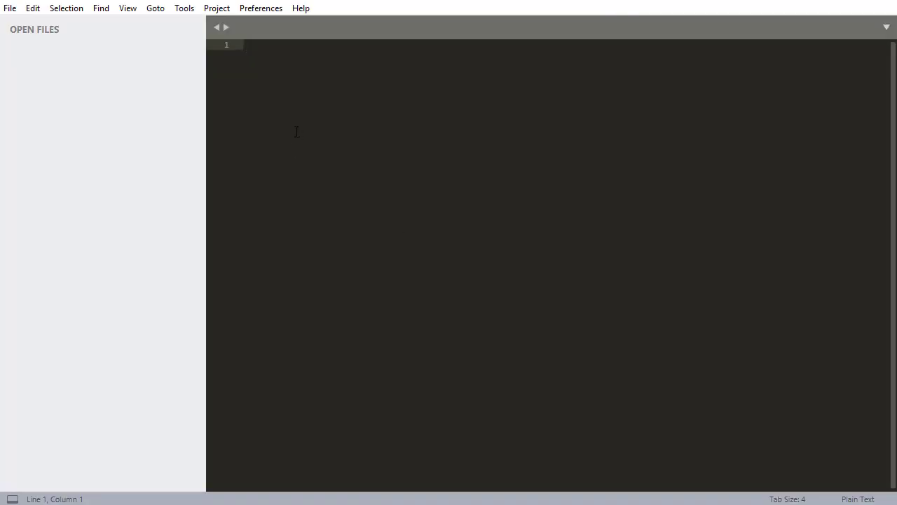
{"action": "mouse_move", "coordinate": [499, 123]}
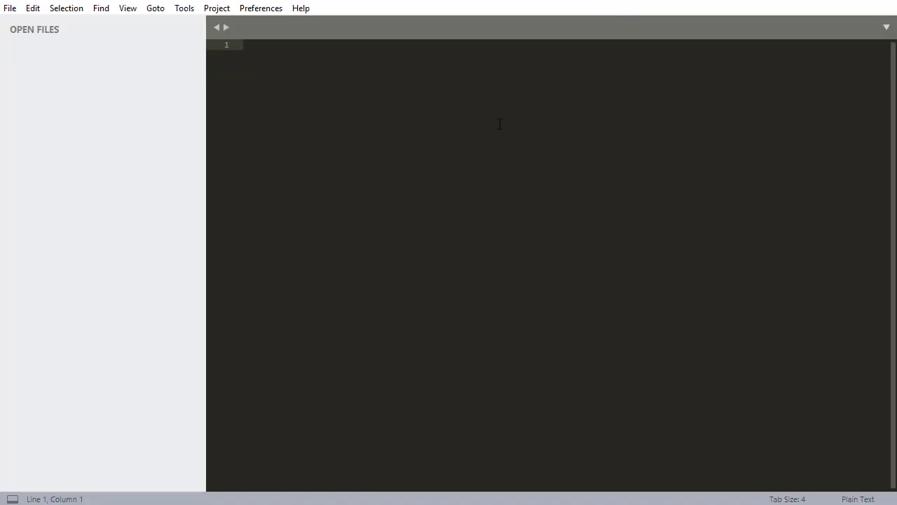
{"action": "mouse_move", "coordinate": [297, 93]}
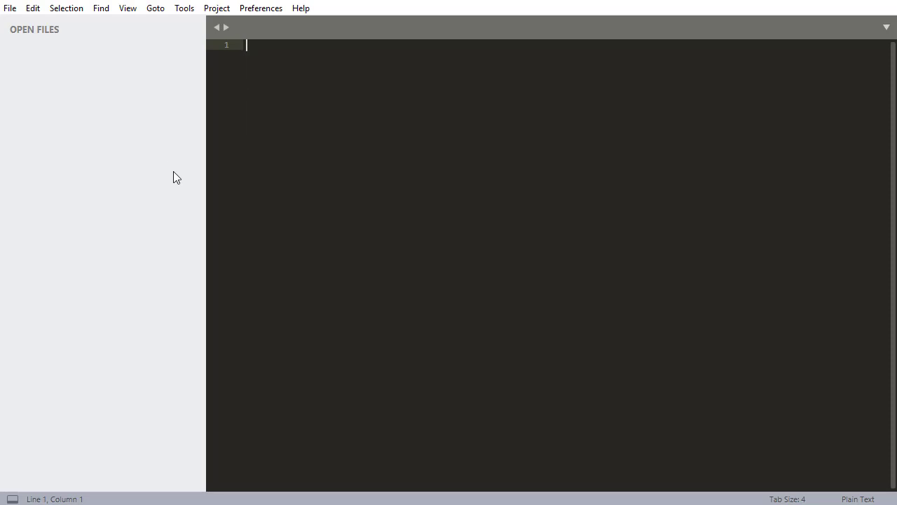
{"action": "mouse_move", "coordinate": [454, 219]}
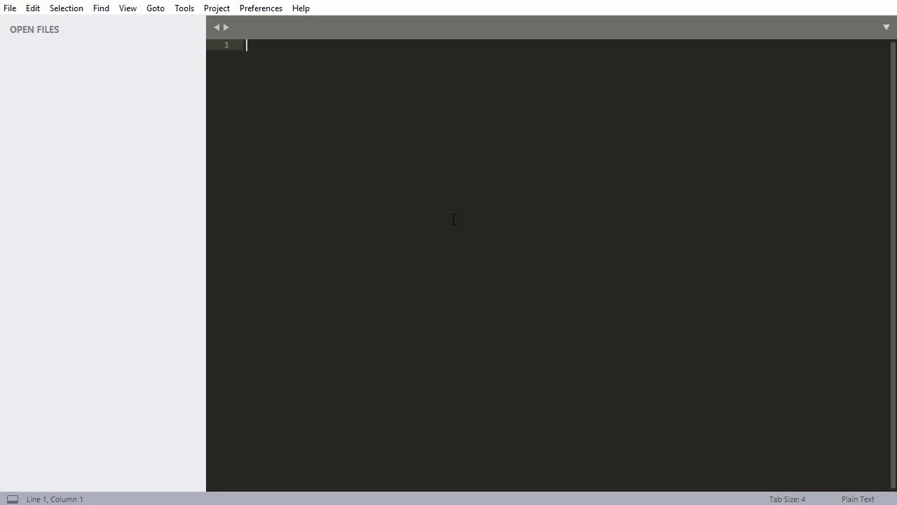
Step: Start Open Folder and browse to D:\DjangoProjects\CodingWithMitchBlogCourse
{"action": "left_click", "coordinate": [9, 8]}
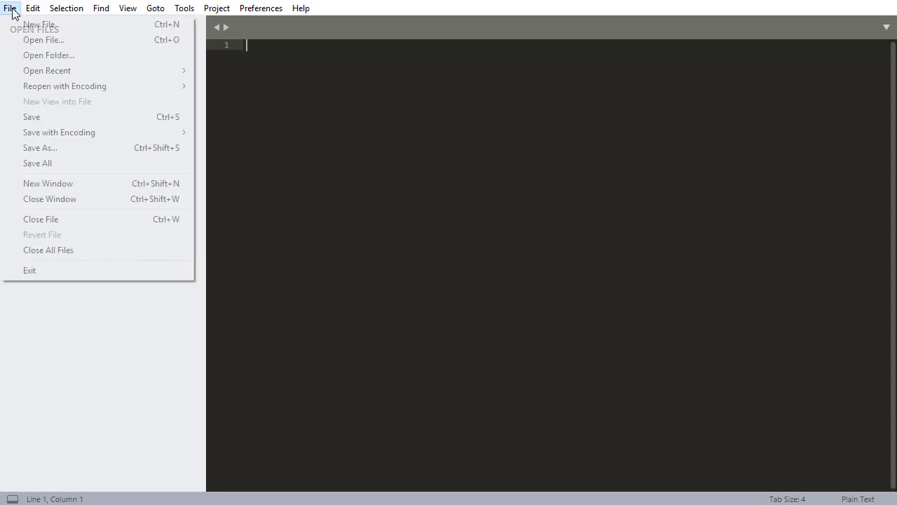
{"action": "mouse_move", "coordinate": [49, 56]}
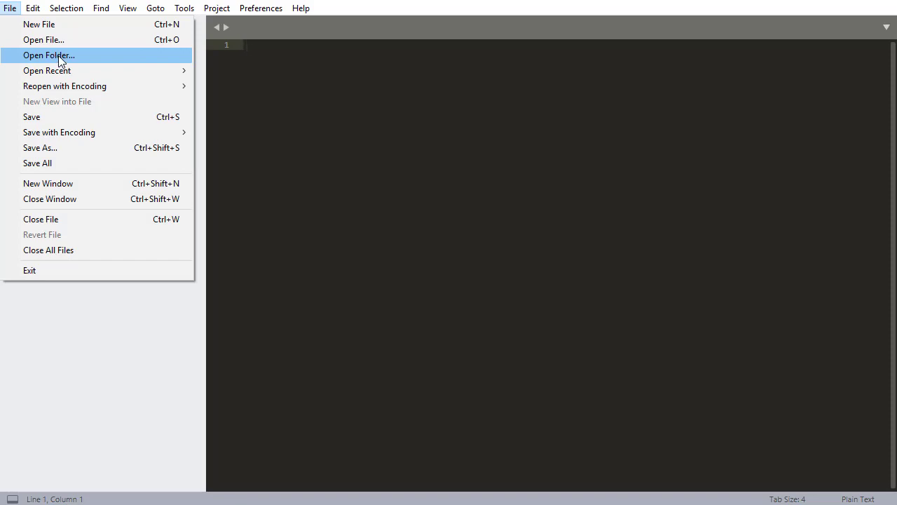
{"action": "left_click", "coordinate": [49, 54]}
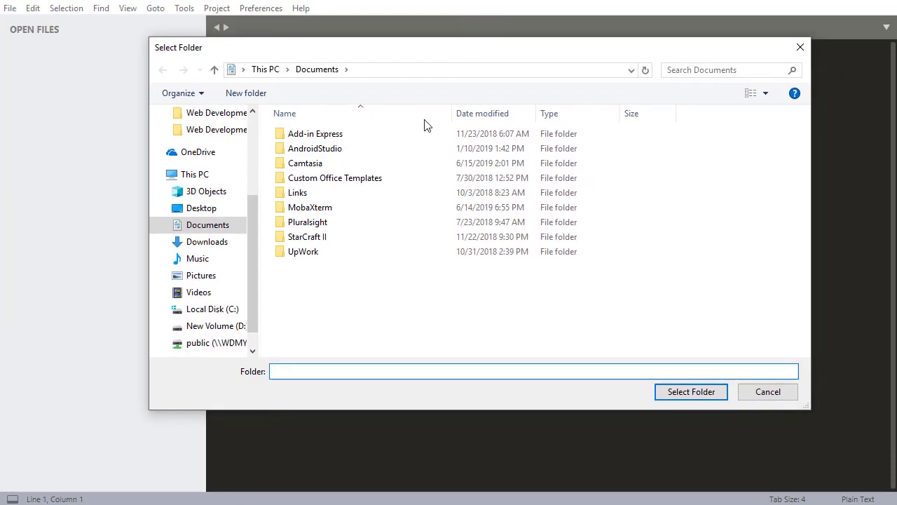
{"action": "left_click", "coordinate": [216, 325]}
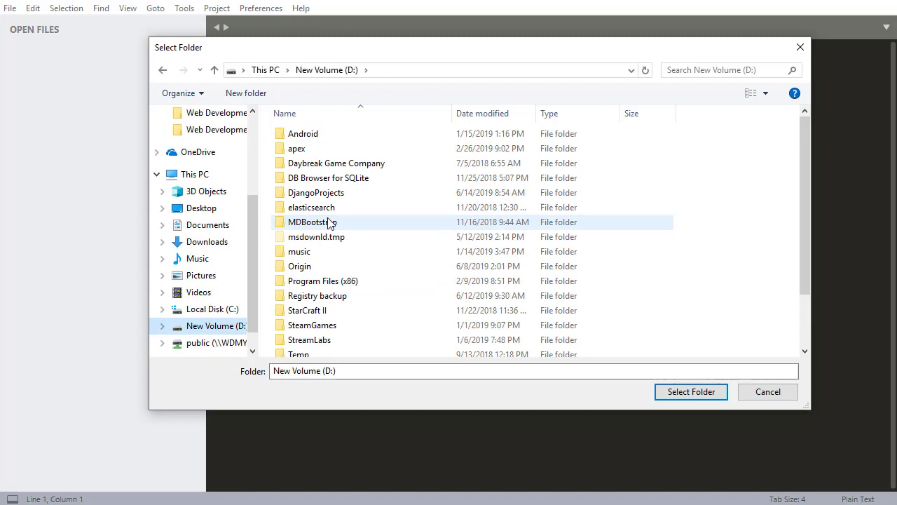
{"action": "left_click", "coordinate": [216, 325]}
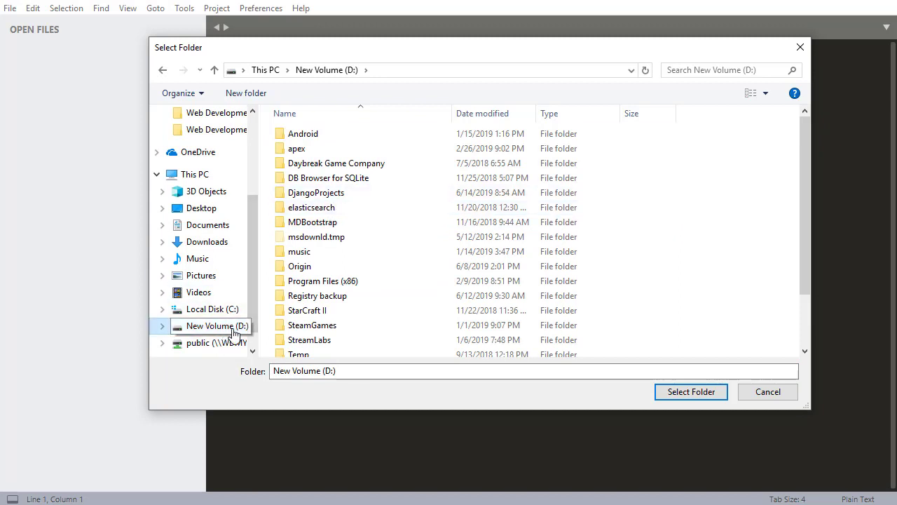
{"action": "double_click", "coordinate": [316, 192]}
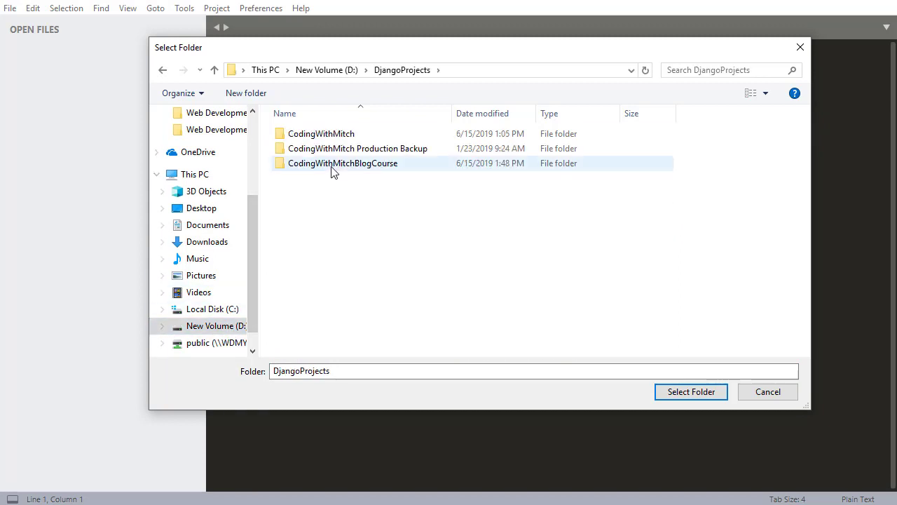
{"action": "double_click", "coordinate": [342, 163]}
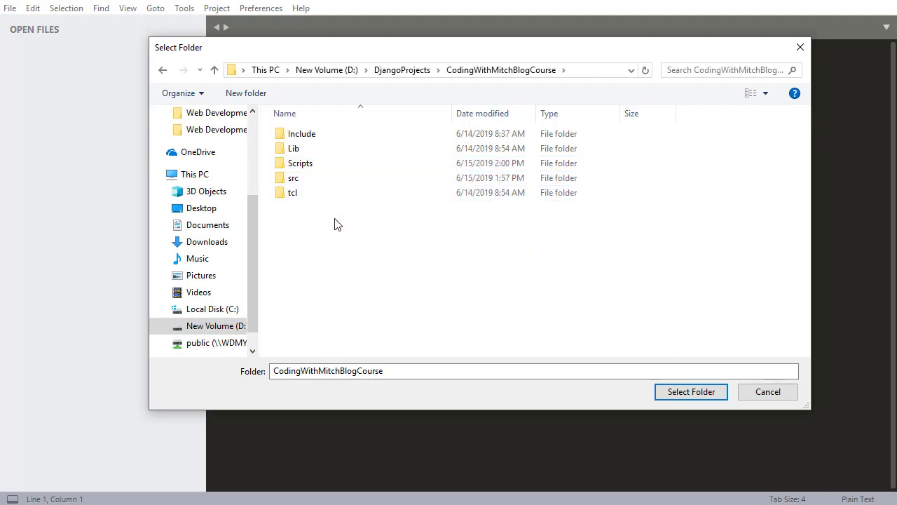
Step: Select the src folder and load it as the Sublime Text project folder
{"action": "left_click", "coordinate": [293, 176]}
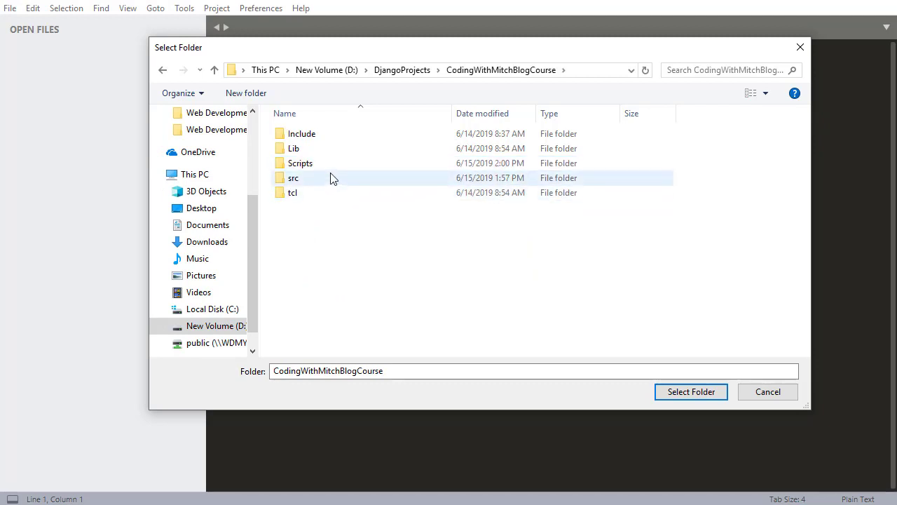
{"action": "mouse_move", "coordinate": [326, 176]}
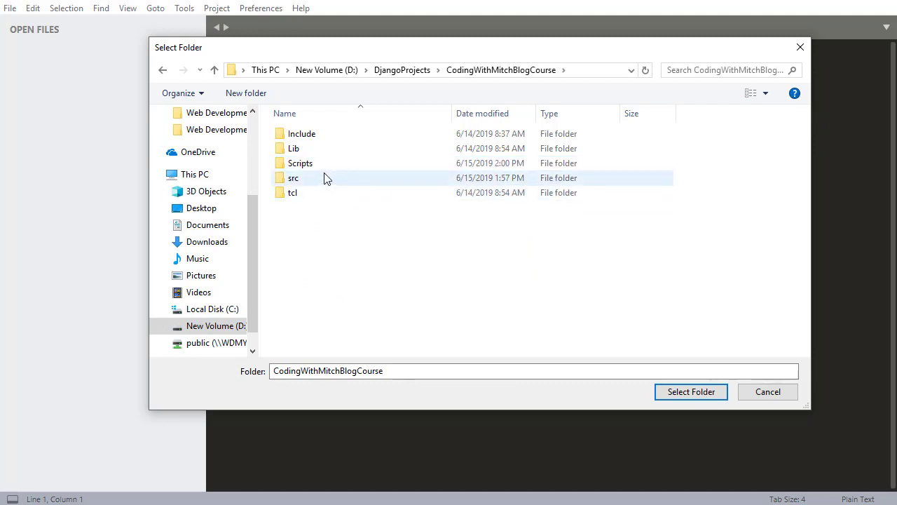
{"action": "left_click", "coordinate": [293, 177]}
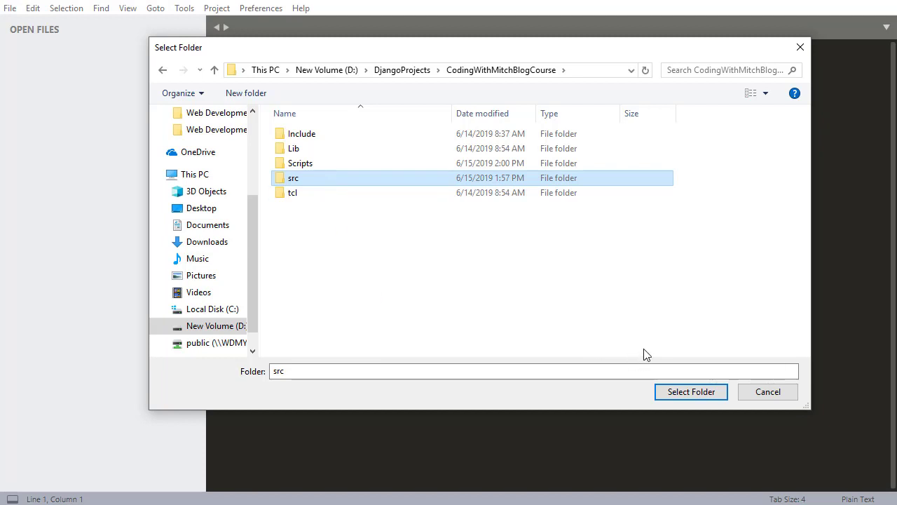
{"action": "left_click", "coordinate": [690, 391]}
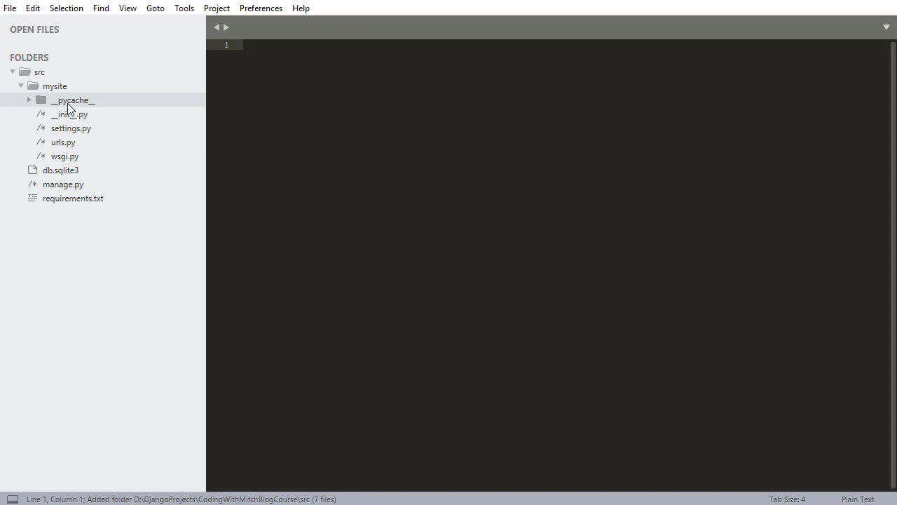
{"action": "mouse_move", "coordinate": [104, 233]}
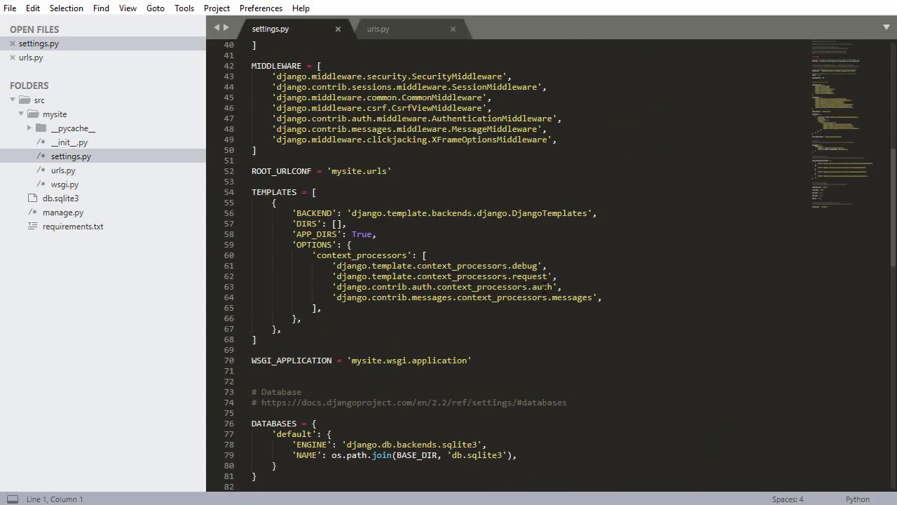
Step: Switch to the urls.py tab showing the admin URL pattern
{"action": "left_click", "coordinate": [379, 28]}
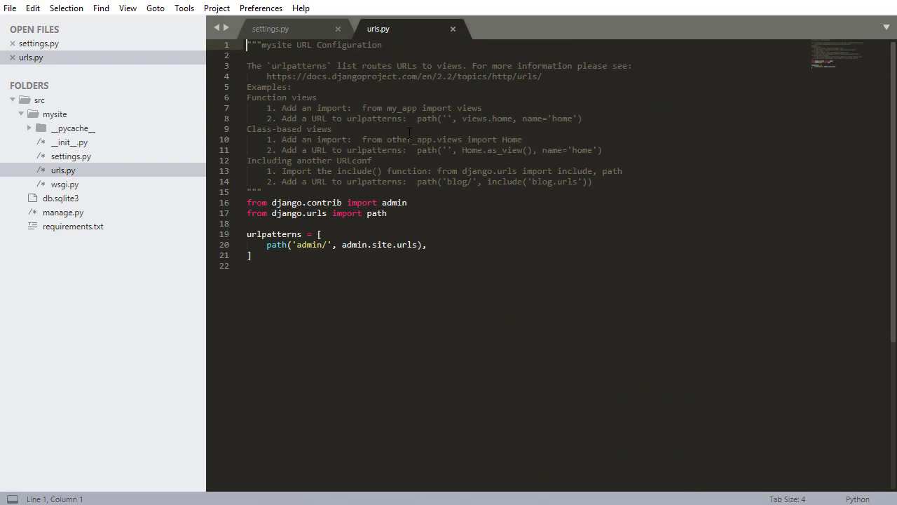